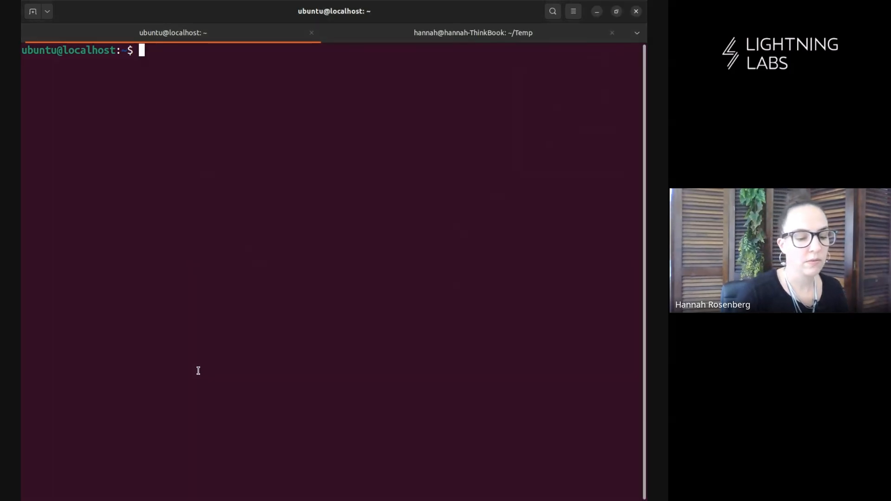
- Run tapcli 'assets balance' on testnet and scroll to the MegaTestBux entry and its asset ID
text(tapcli --tlscertpath ~/.lit/tls.cert --rpcserver=localhost:8443 --network=testnet assets balance)
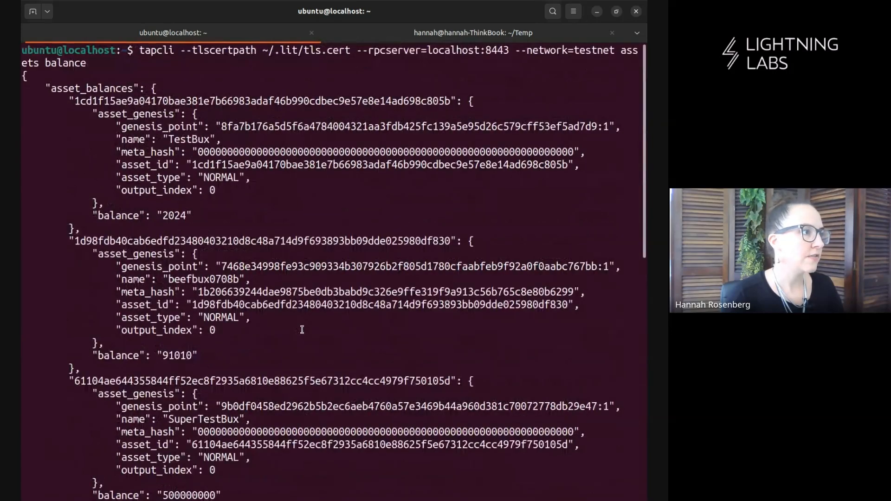
scroll(down, 3)
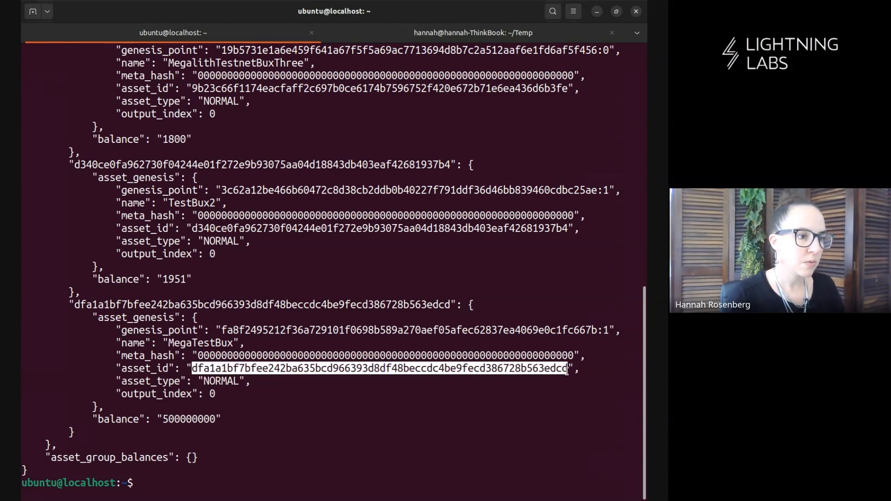
- Copy the MegaTestBux asset_id string via the context menu for later reuse
right_click(565, 368)
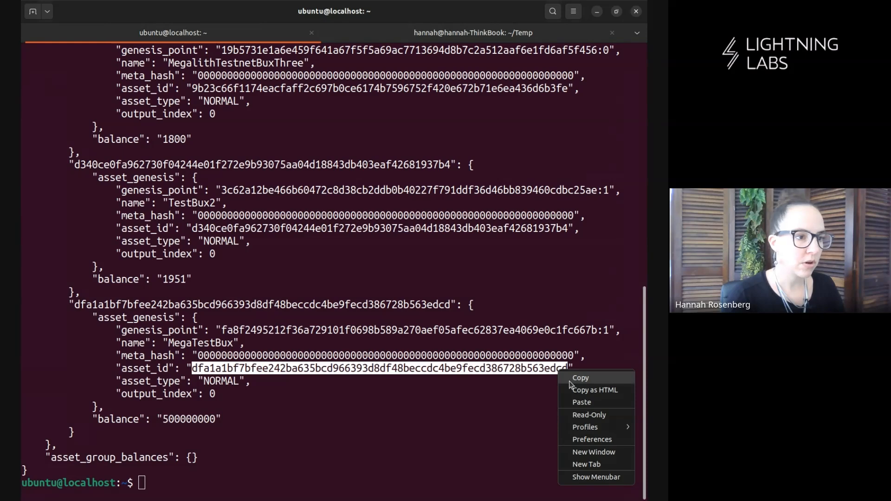
click(580, 378)
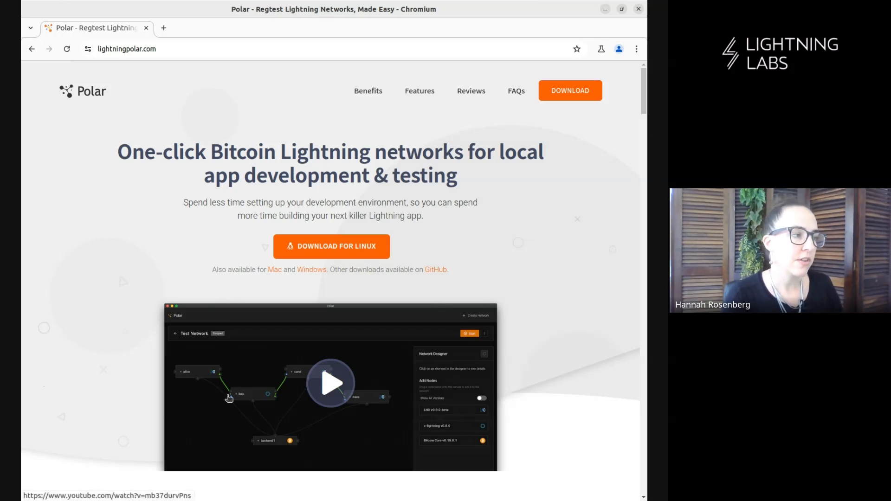
mouse_move(385, 429)
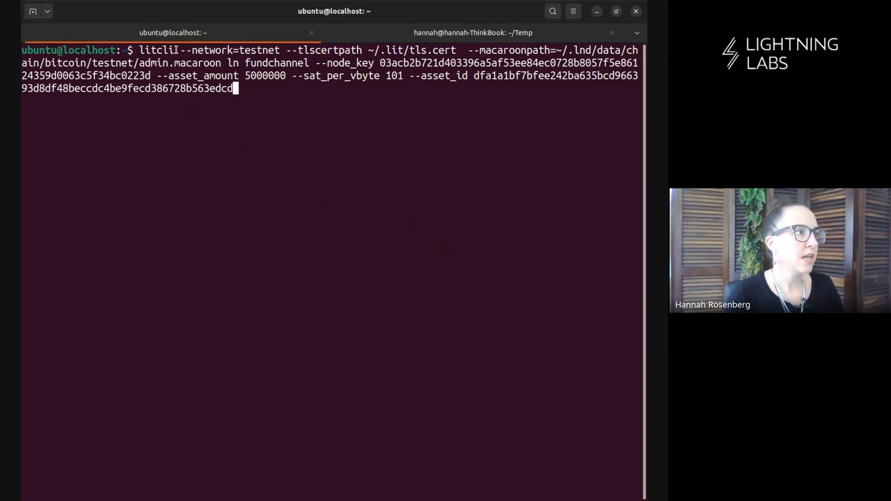
- Review the litcli fundchannel command: testnet network, macaroon path and --asset_amount 5000000
double_click(155, 50)
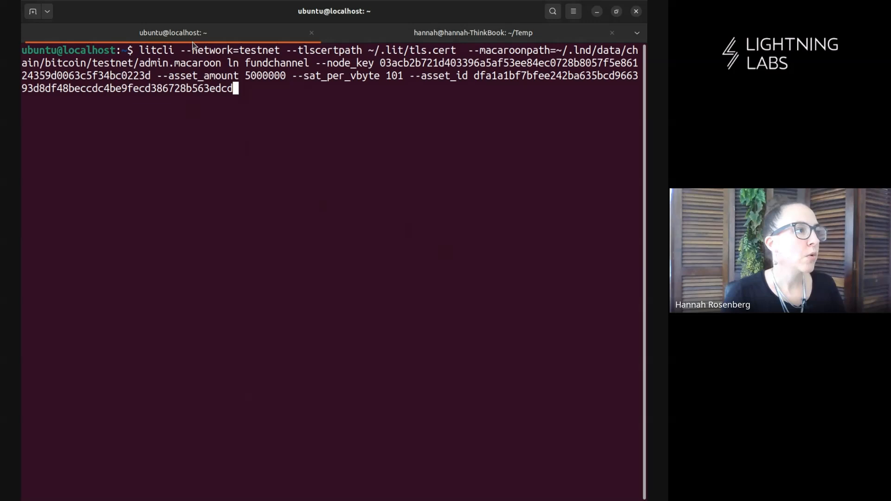
double_click(234, 50)
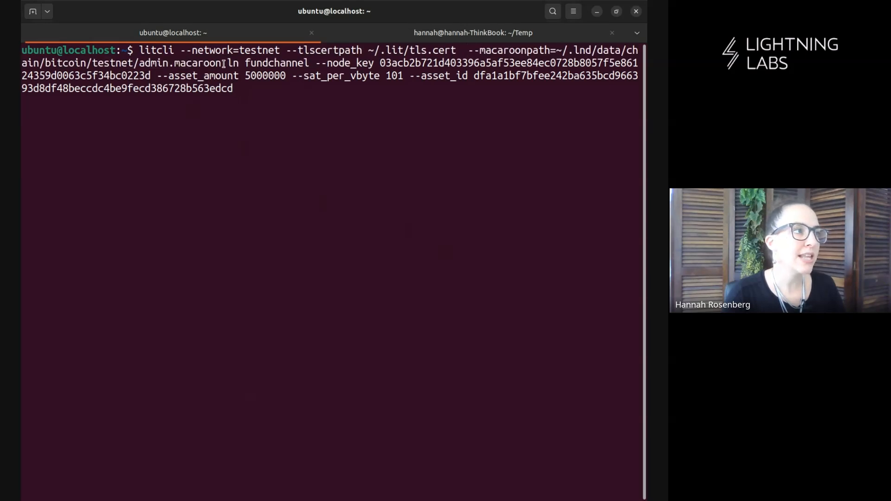
double_click(262, 62)
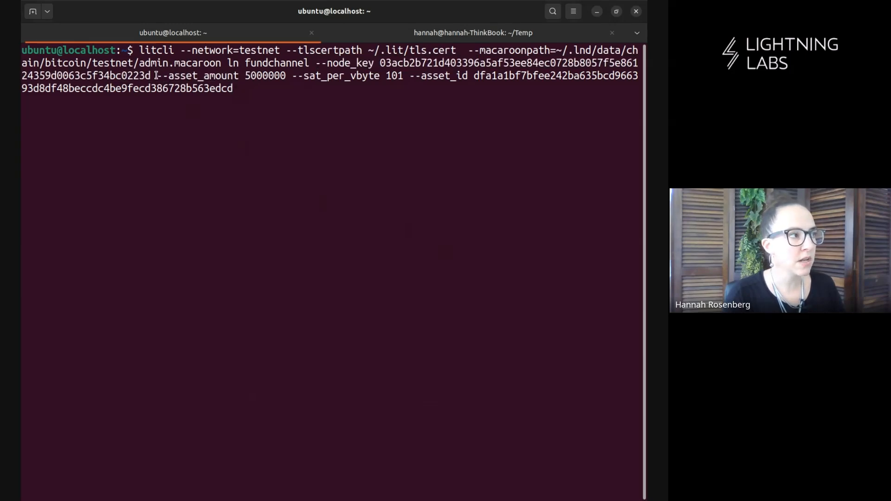
drag(156, 75, 287, 75)
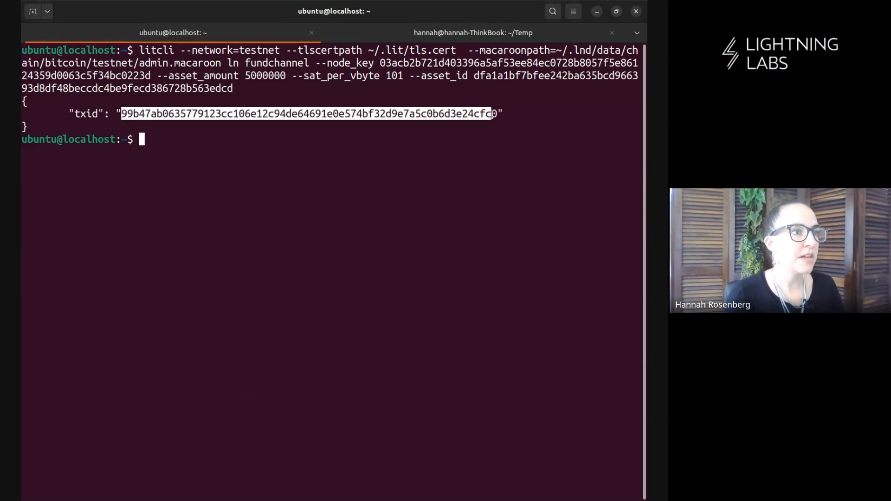
- Copy the funding transaction ID from the result, then clear the terminal
right_click(493, 114)
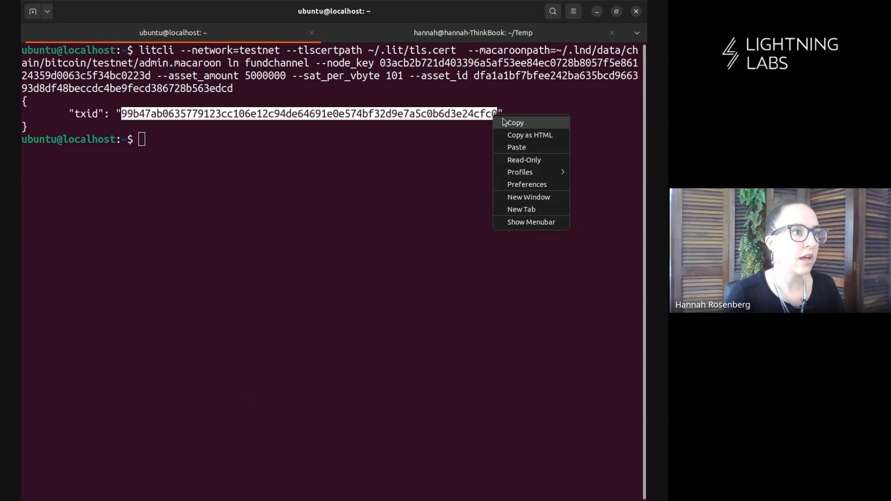
click(514, 122)
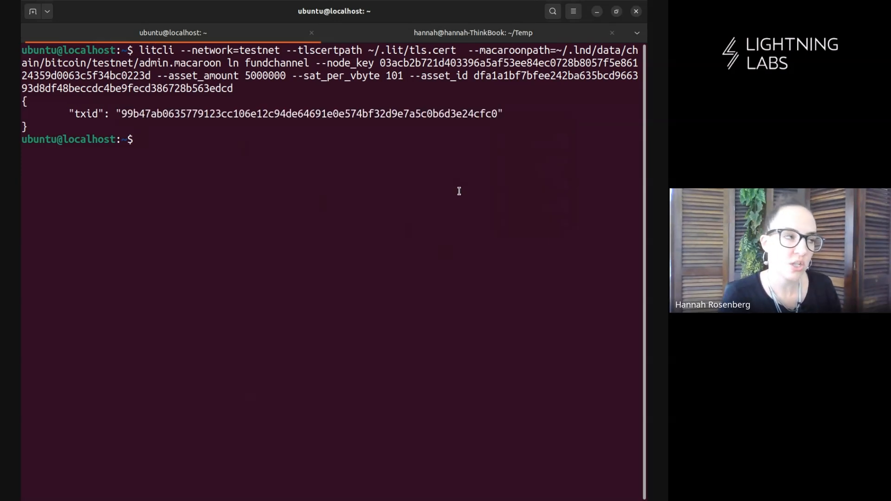
text(clear)
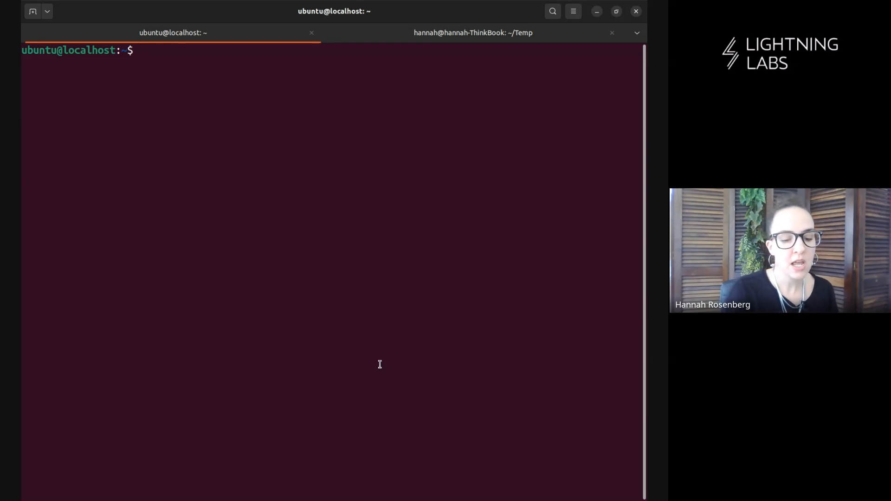
- Run 'lncli listchannels --peer 03acb2…' and inspect the 5000000 MegaTestBux local balance
text(lncli listchannels --peer 03acb2b721d403396a5af53ee84ec0728b8057f5e86124359d0063c5f34bc0223d)
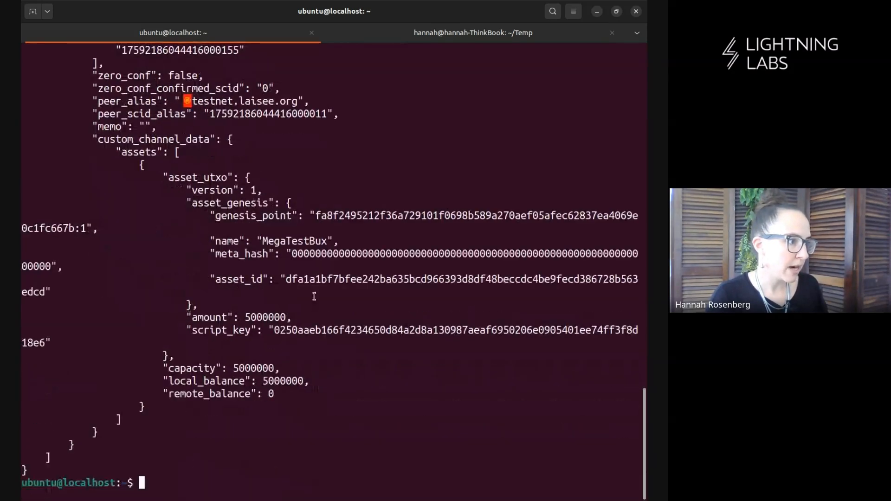
double_click(193, 368)
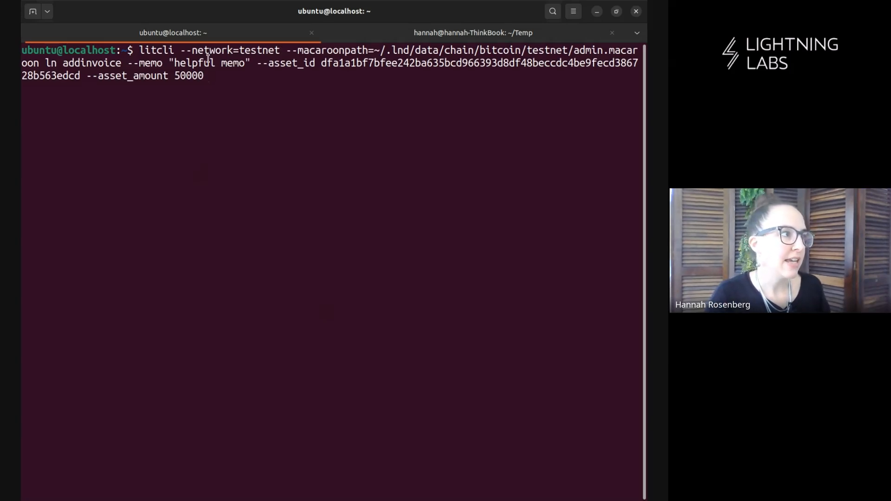
- Walk through the addinvoice command's network, macaroon path and --asset_amount 50000, then erase it
drag(183, 50, 322, 50)
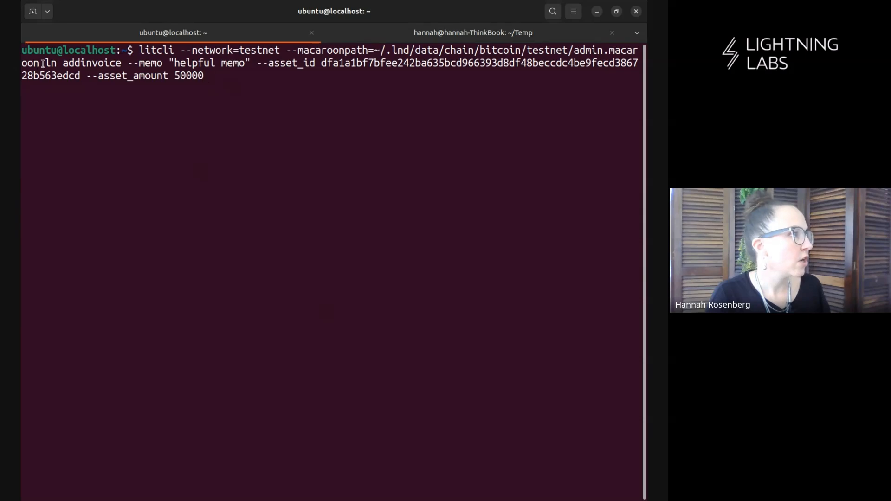
double_click(82, 63)
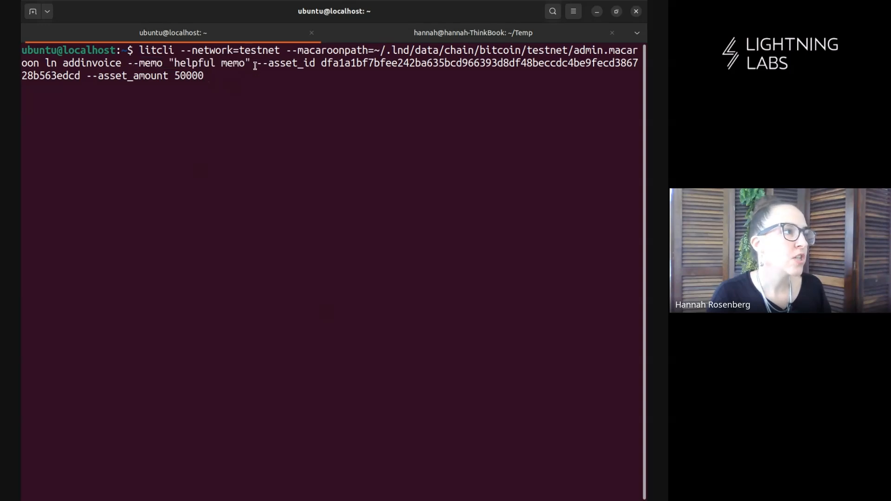
drag(255, 63, 203, 75)
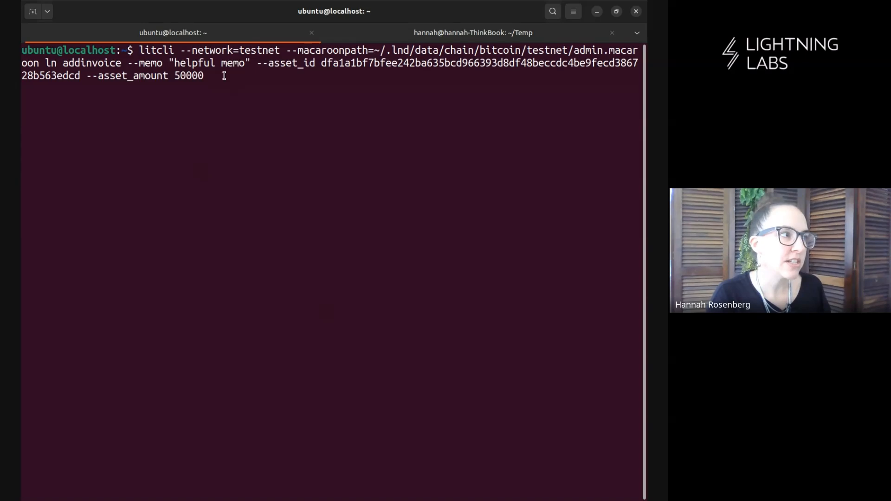
key(BackSpace)
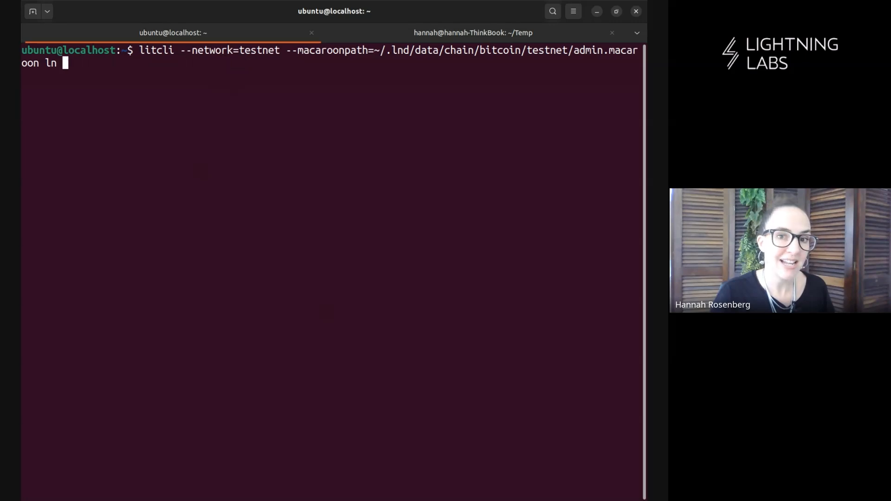
- Trim the line and select the [invoice] placeholder in the litcli ln payinvoice command for the lntb7750 invoice
key(BackSpace)
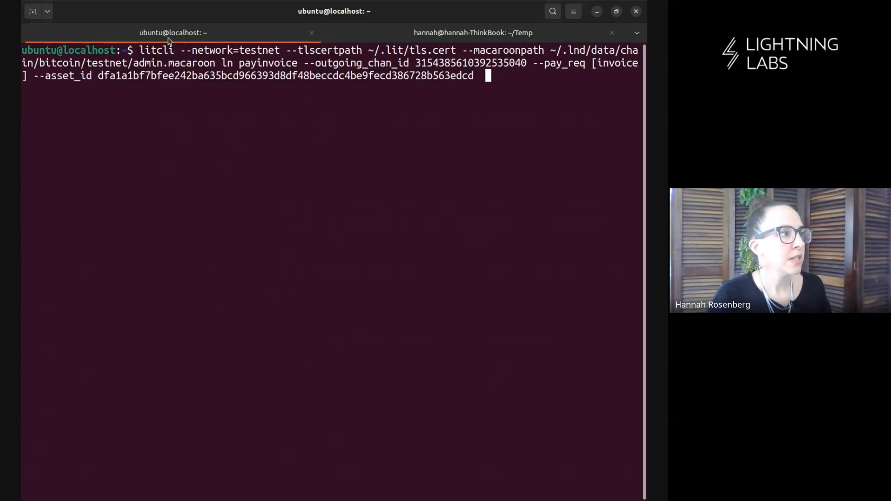
double_click(155, 50)
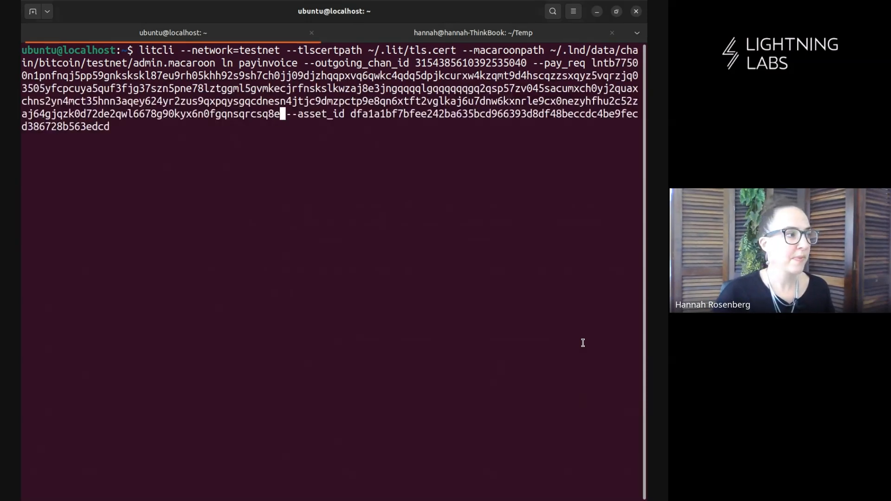
- Confirm the payment with 'yes', review the 50000-unit quote for 7750 sats, then clear the screen
text(yes/no): yes)
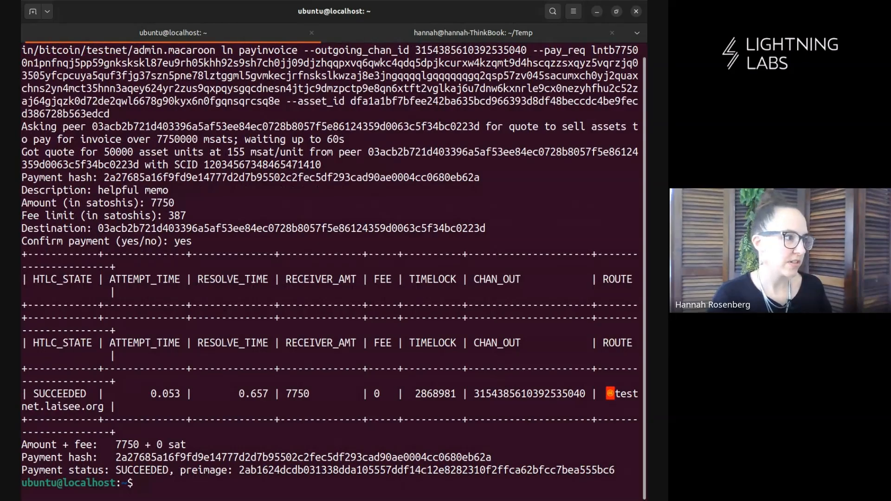
double_click(139, 470)
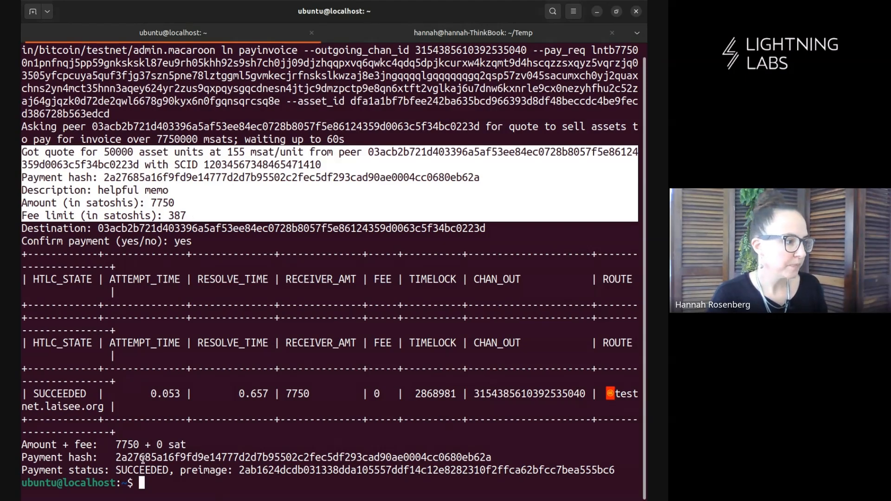
text(cle)
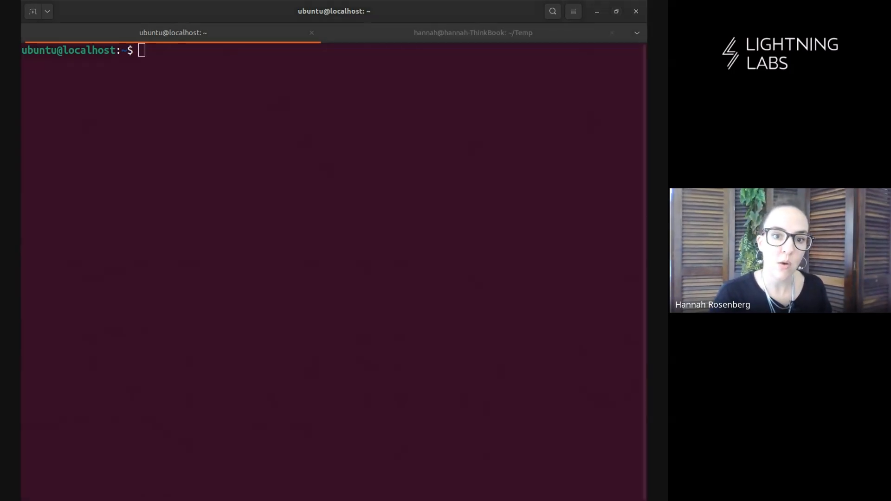
- Run 'lncli listchannels --peer 03acb2…' to check the channel balances after the payment
text(lncli listchannels --peer 03acb2b721d403396a5af53ee84ec0728b8057f5e86124359d0063c5f34bc0223d)
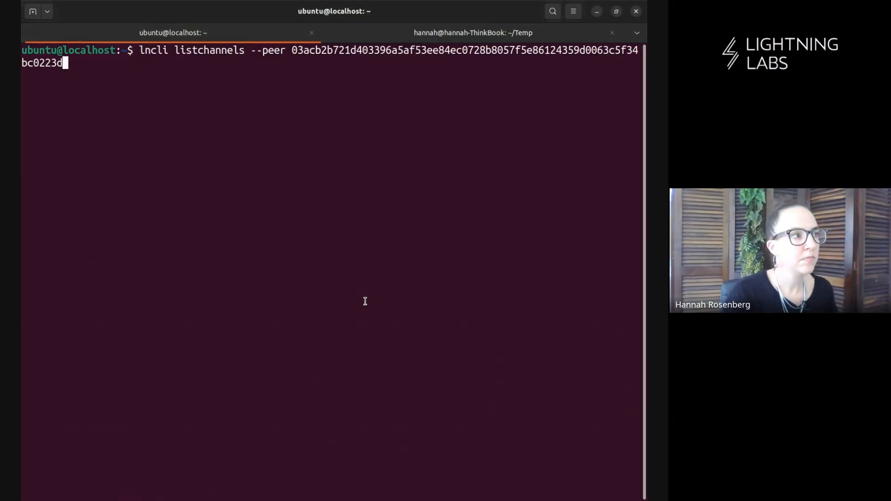
key(Return)
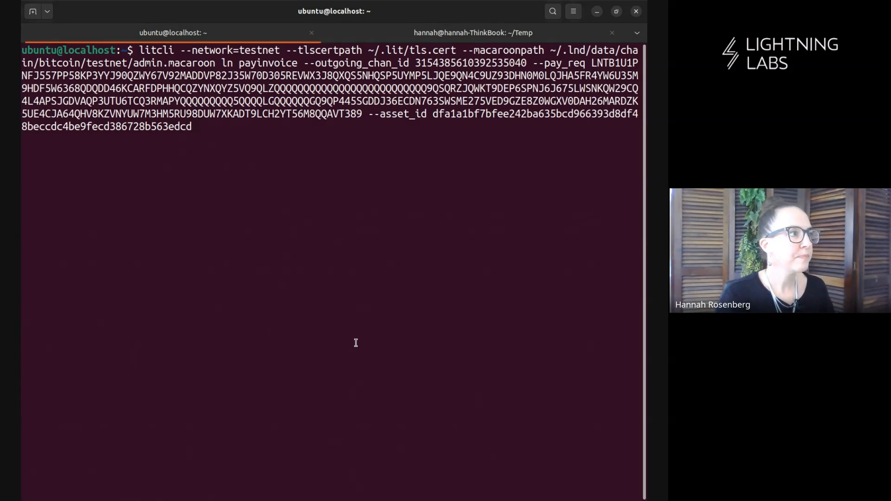
- Review the multihop payinvoice command, confirm with 'yes' for 100 sats via 645 asset units, then clear
double_click(156, 50)
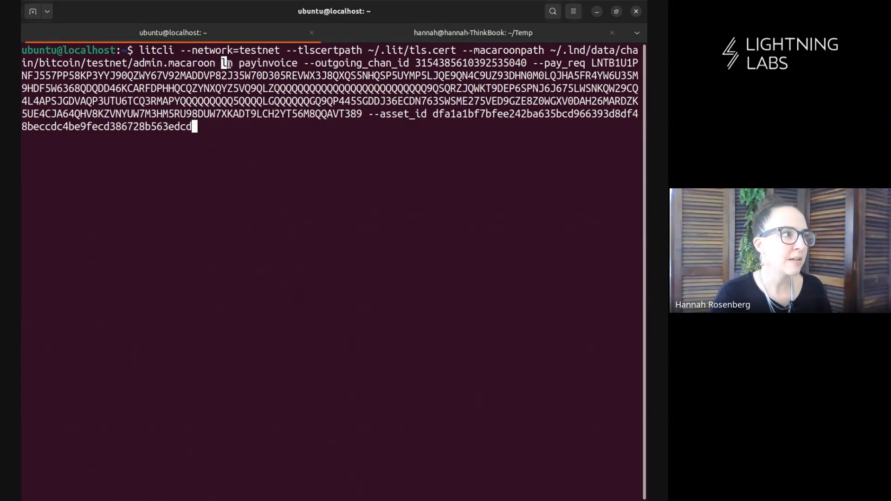
double_click(260, 62)
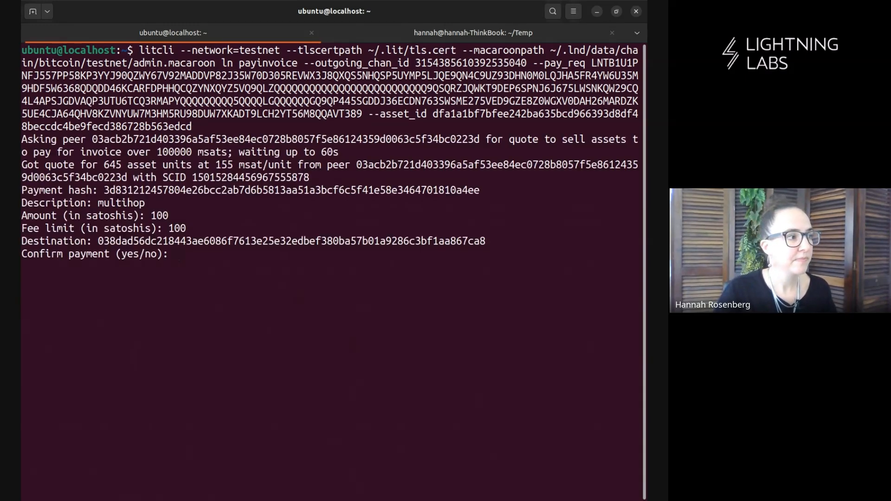
text(yes)
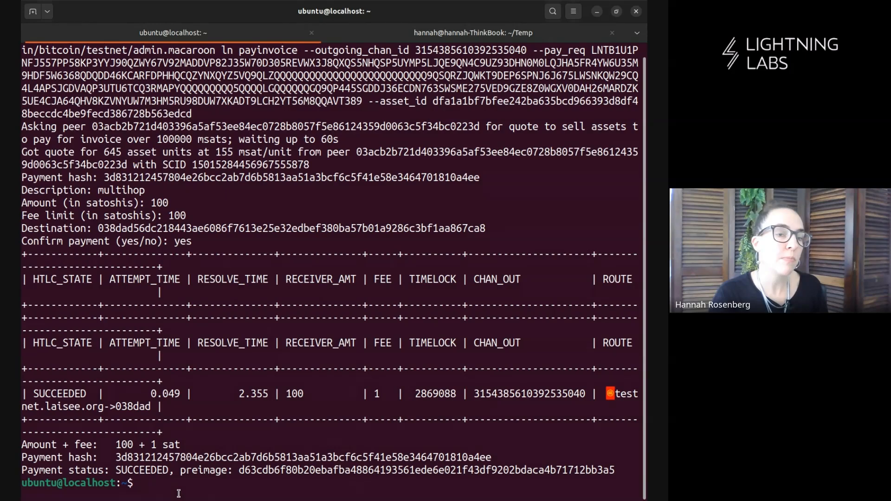
text(cl)
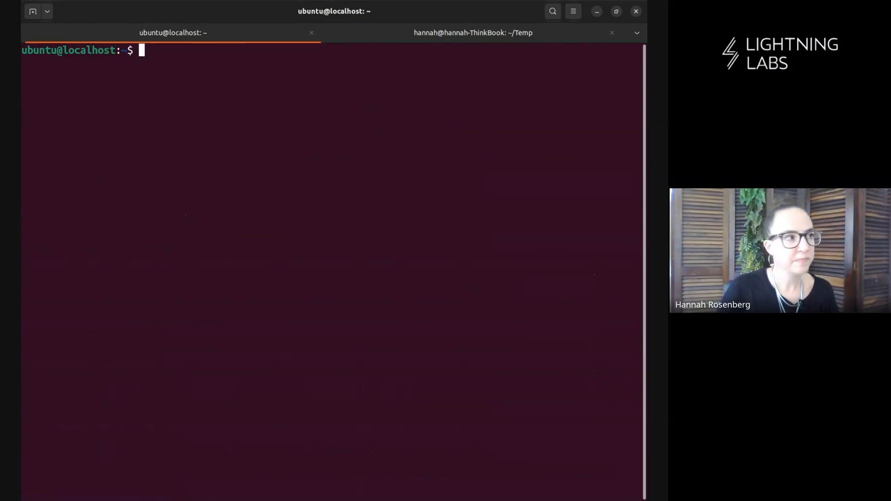
- List the channel with peer 03acb2... showing MegaTestBux at local 4949349 and remote 50651, then begin clearing the screen
text(lncli listchannels --peer 03acb2b721d403396a5af53ee84ec0728b8057f5e86124359d0063c5f34bc0223d)
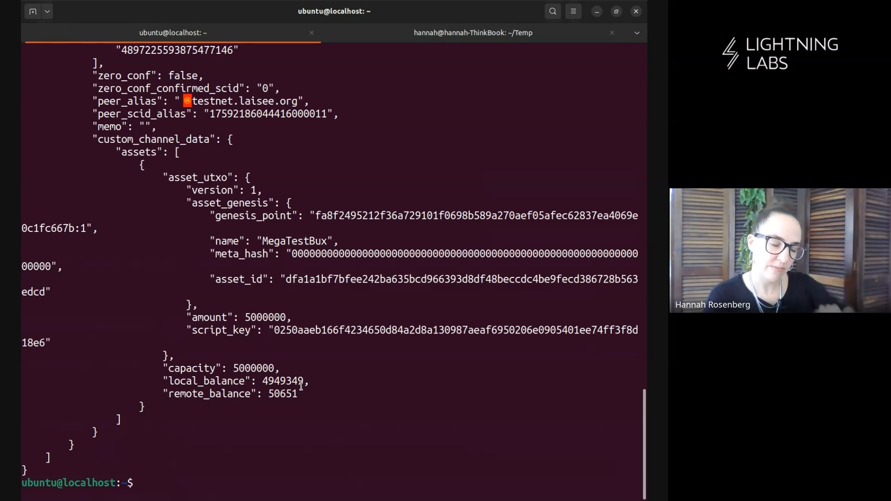
text(clea)
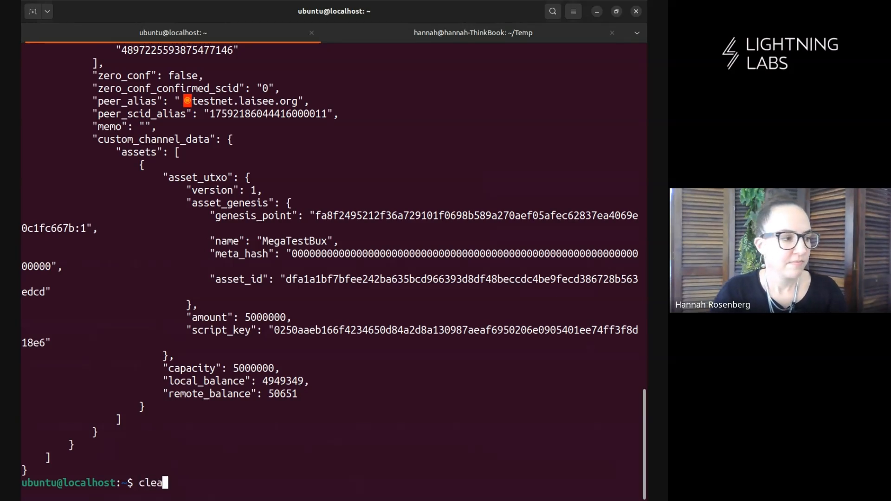